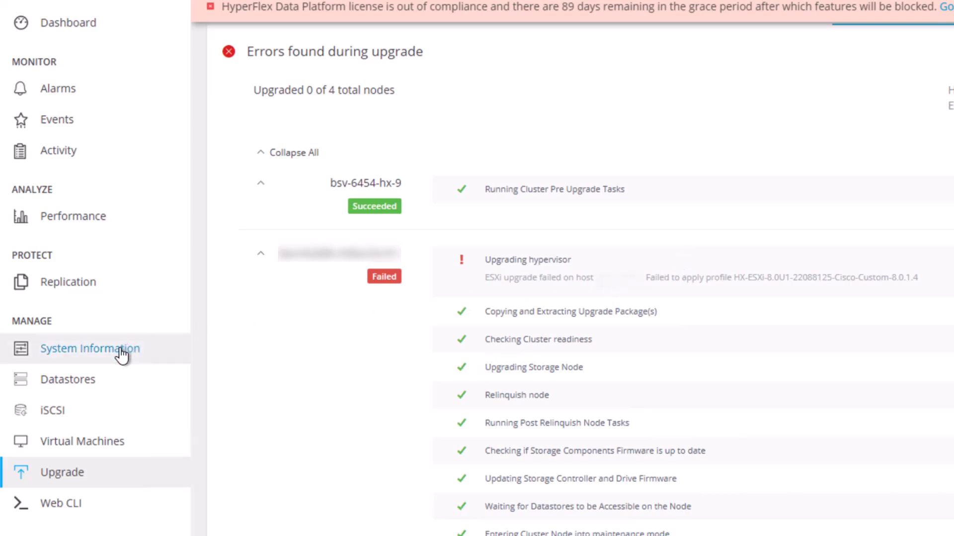
# View the Hyperconverged Nodes status and open a shell session on the failed host.
pyautogui.click(90, 349)
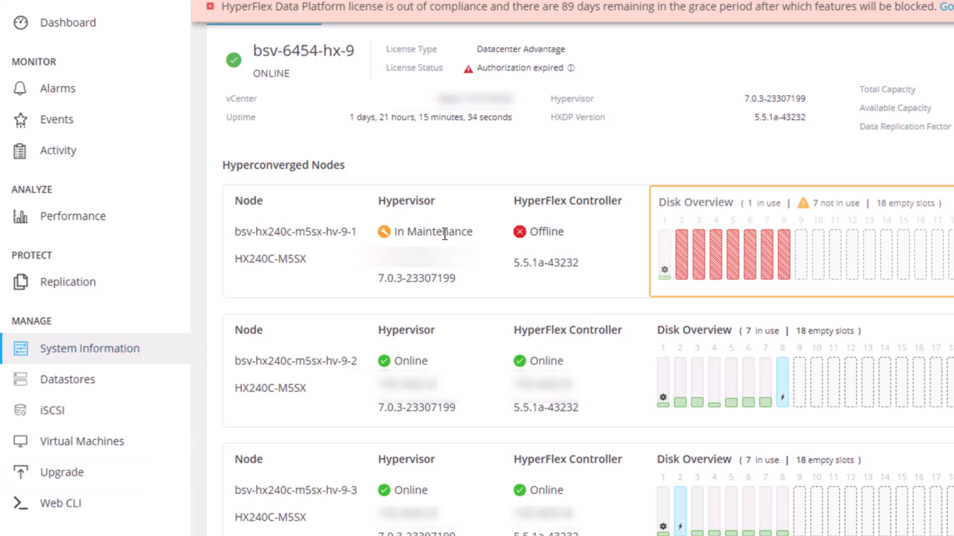
pyautogui.doubleClick(433, 232)
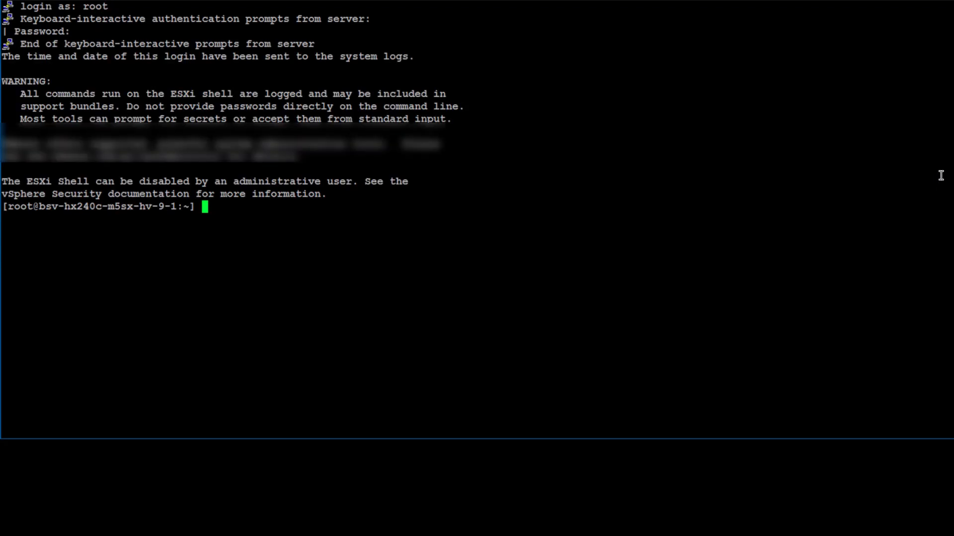
# List the host's CIS VIBs with esxcli software vib list and begin a file-view command.
pyautogui.write('esxcli software vib list | grep CIS')
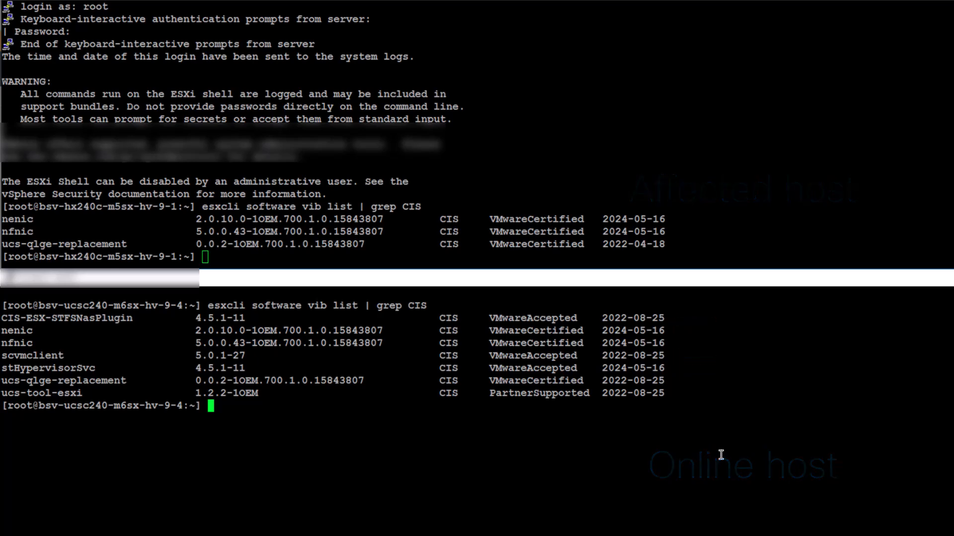
pyautogui.write('cat /')
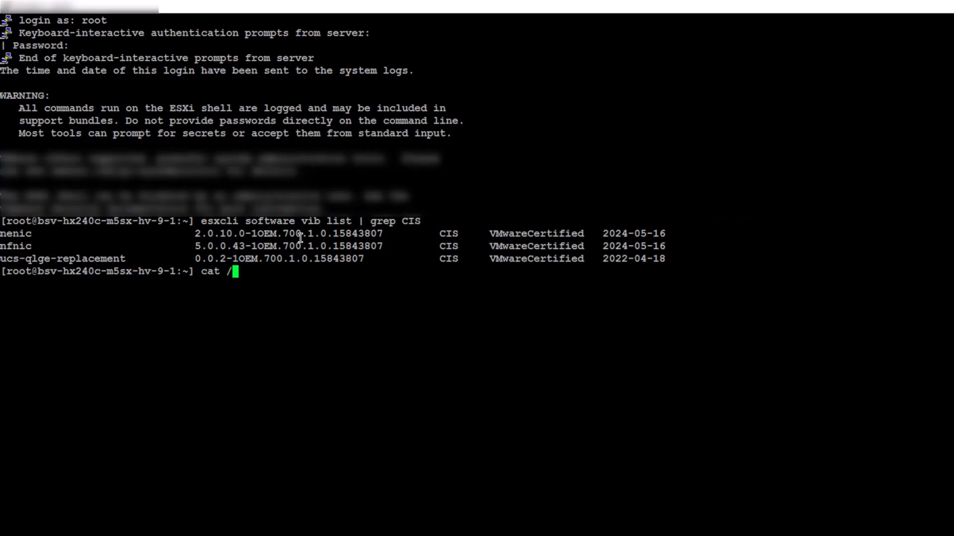
# Filter /var/log/esxupdate.log for ERROR lines and scroll through the results.
pyautogui.write('var/log/')
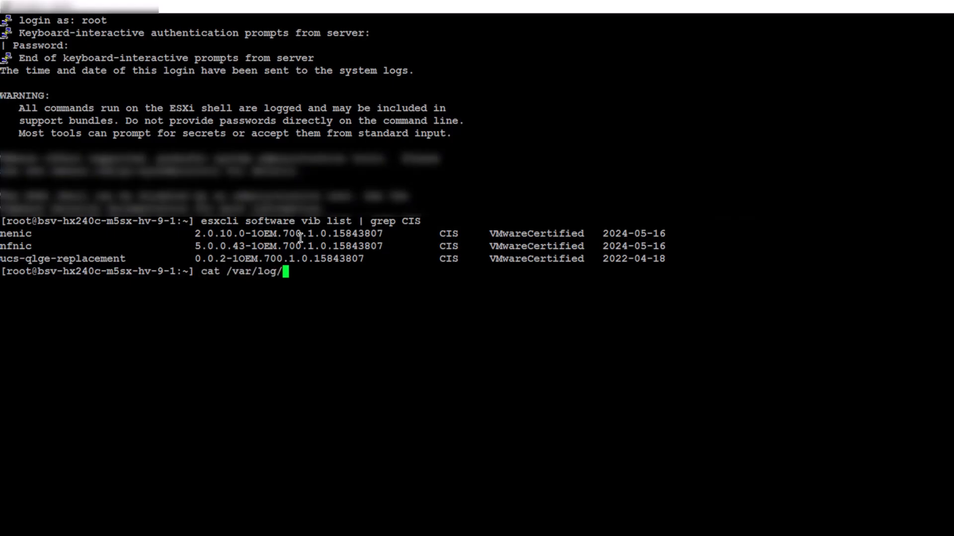
pyautogui.write('esxupdate.log |')
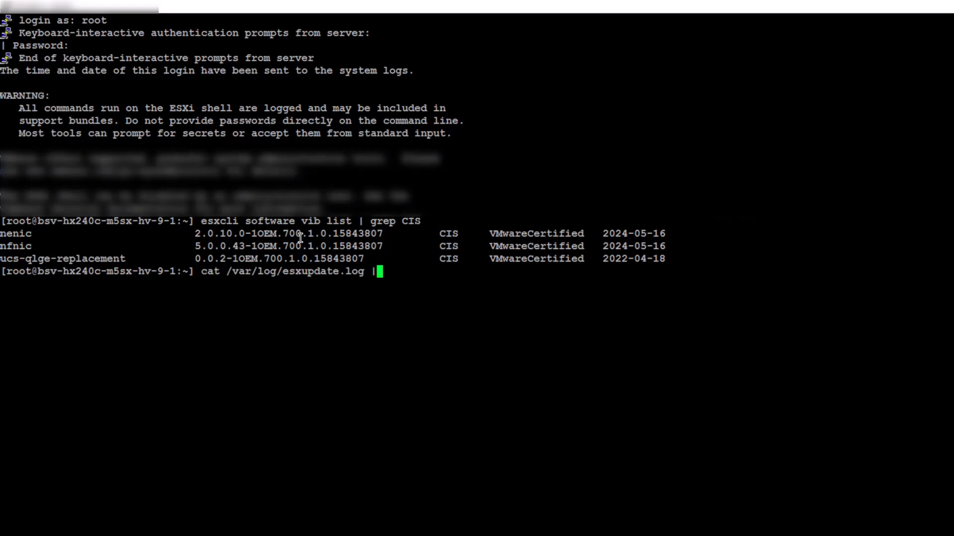
pyautogui.write('grep ERROR')
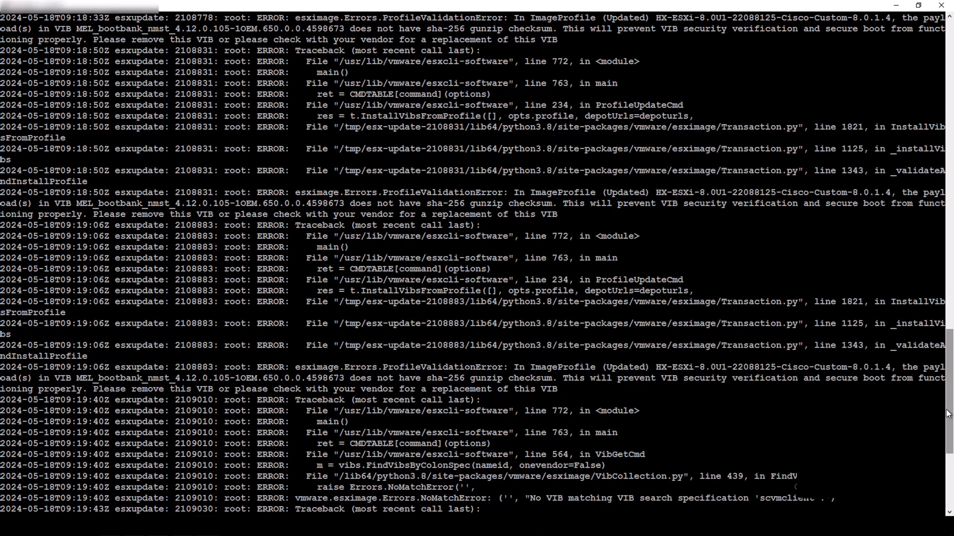
pyautogui.scroll(3)
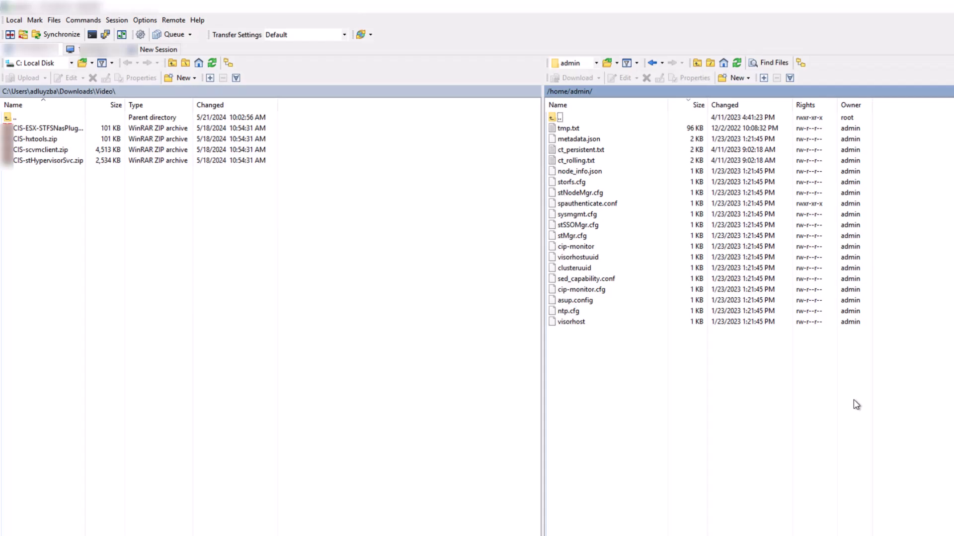
# Switch WinSCP's remote pane to the host's root directory and open a folder.
pyautogui.click(596, 63)
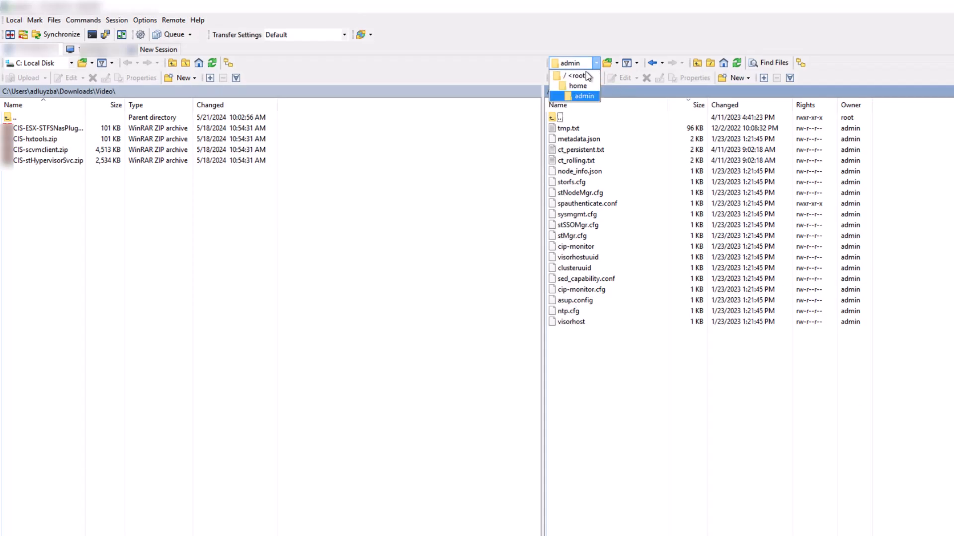
pyautogui.click(577, 76)
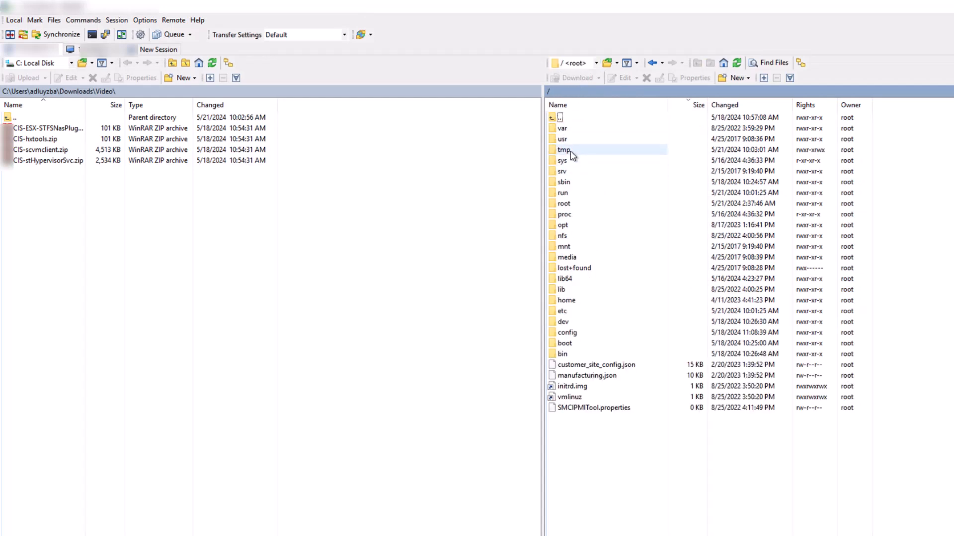
pyautogui.doubleClick(563, 150)
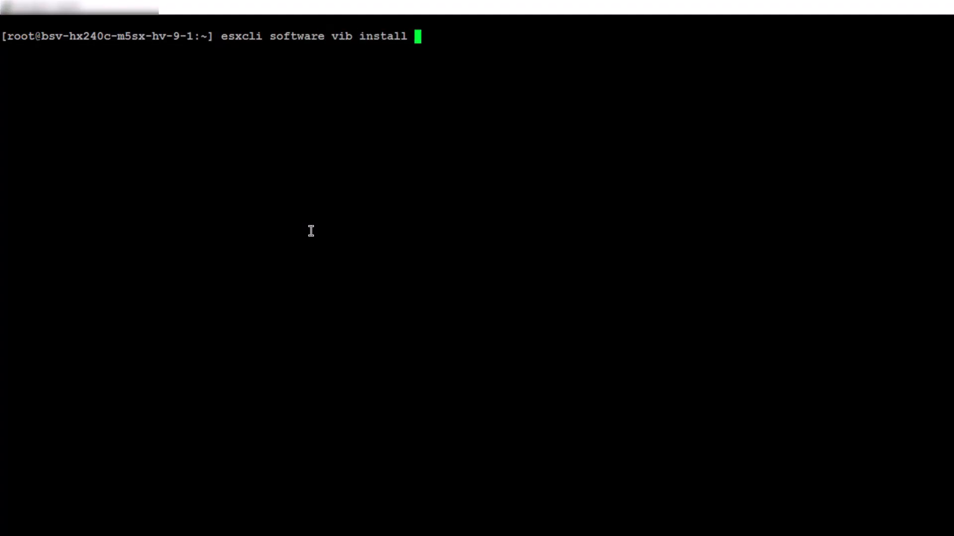
# Install the VIB from /var/tmp/CIS-scvmclient.zip with esxcli software vib install -d.
pyautogui.write('-d /var/tmp/')
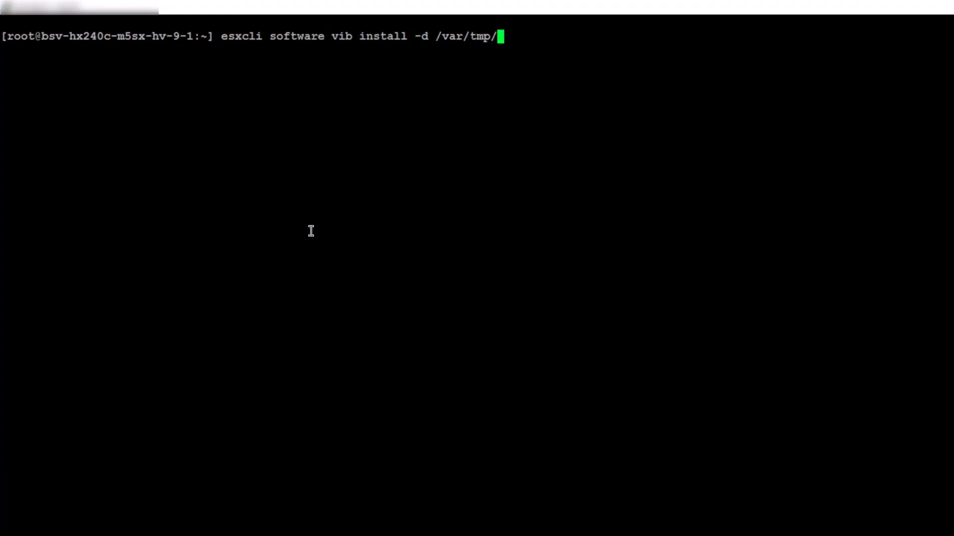
pyautogui.write('CIS-')
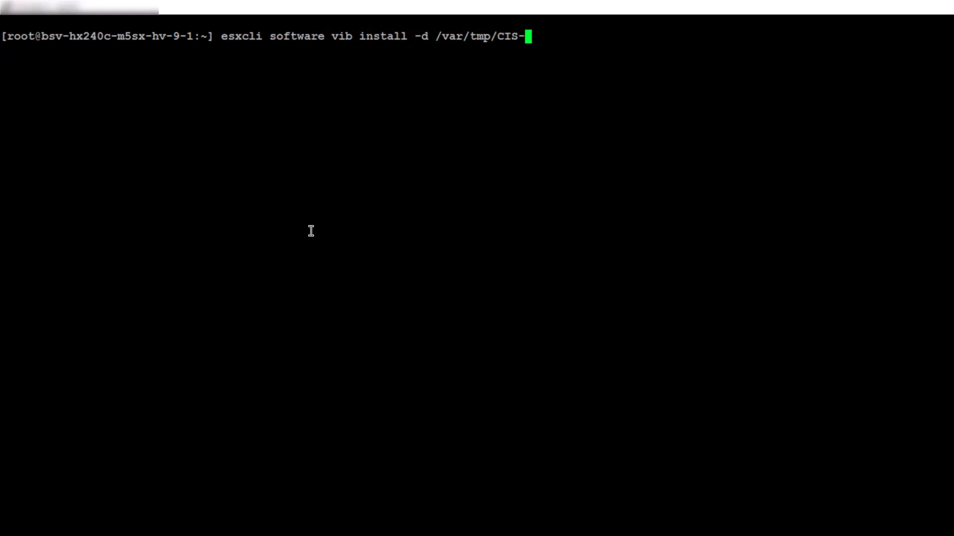
pyautogui.write('scvmclient.zip')
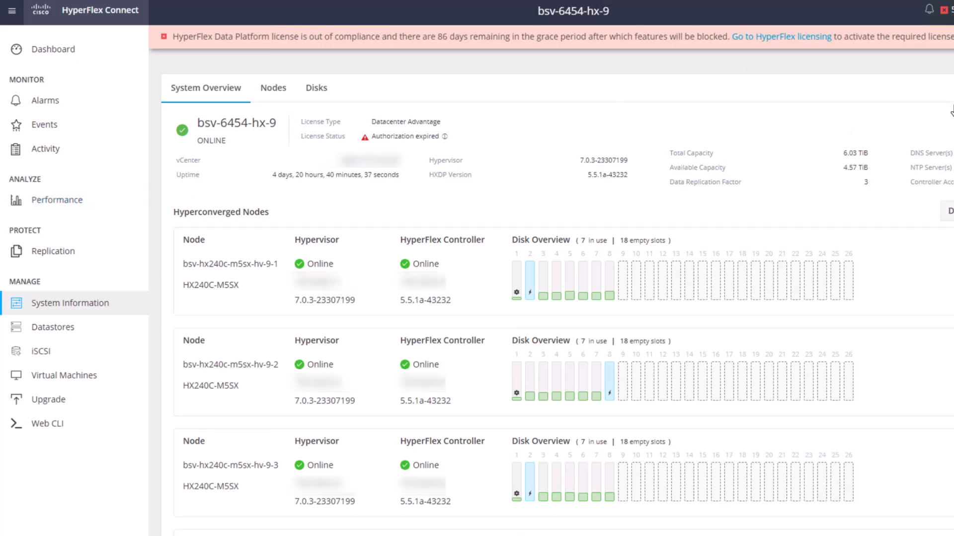
pyautogui.moveTo(53, 49)
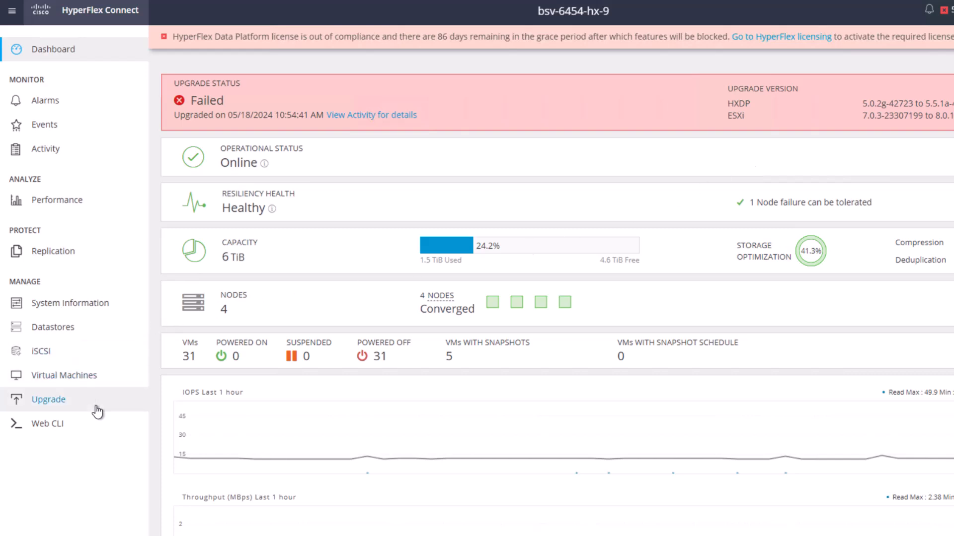
# Go to the Upgrade page and close the red Upgrade Failed banner.
pyautogui.click(48, 399)
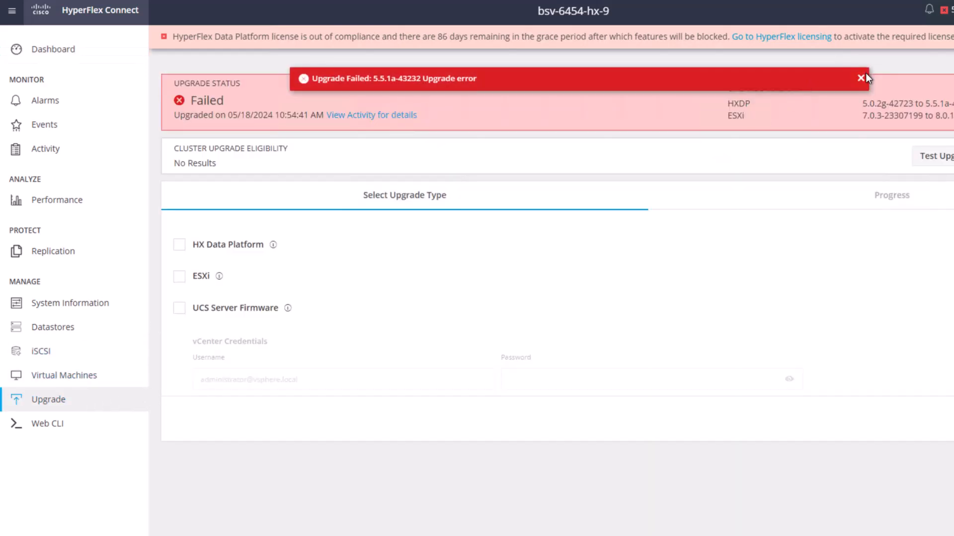
pyautogui.click(860, 78)
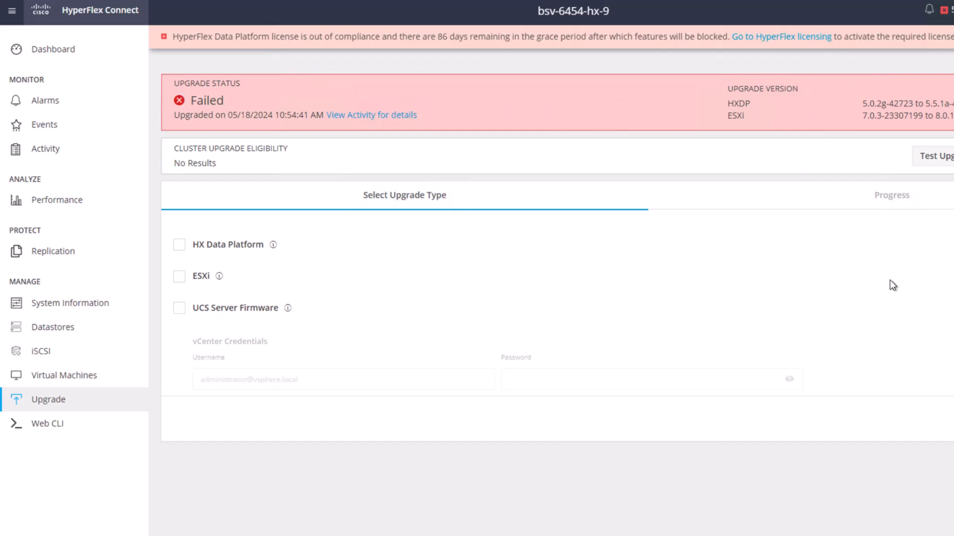
pyautogui.moveTo(360, 335)
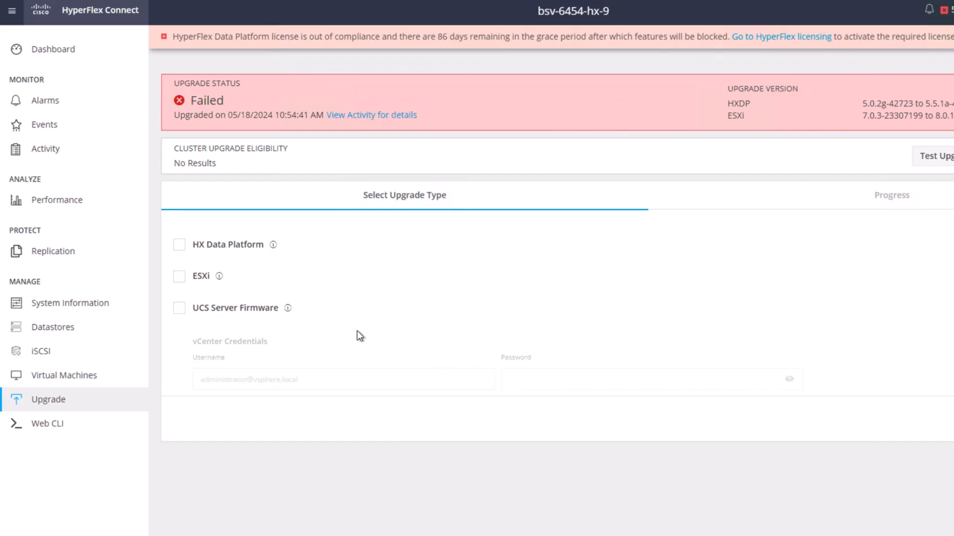